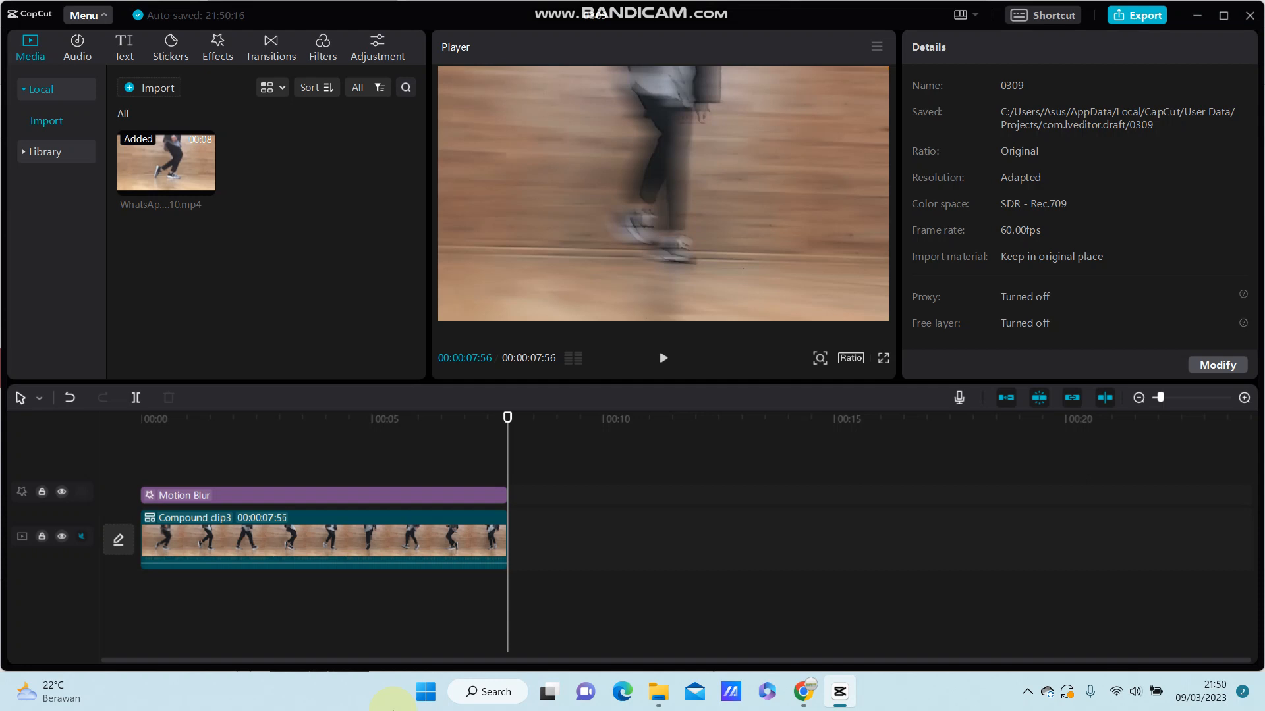
{"action": "mouse_move", "coordinate": [911, 271]}
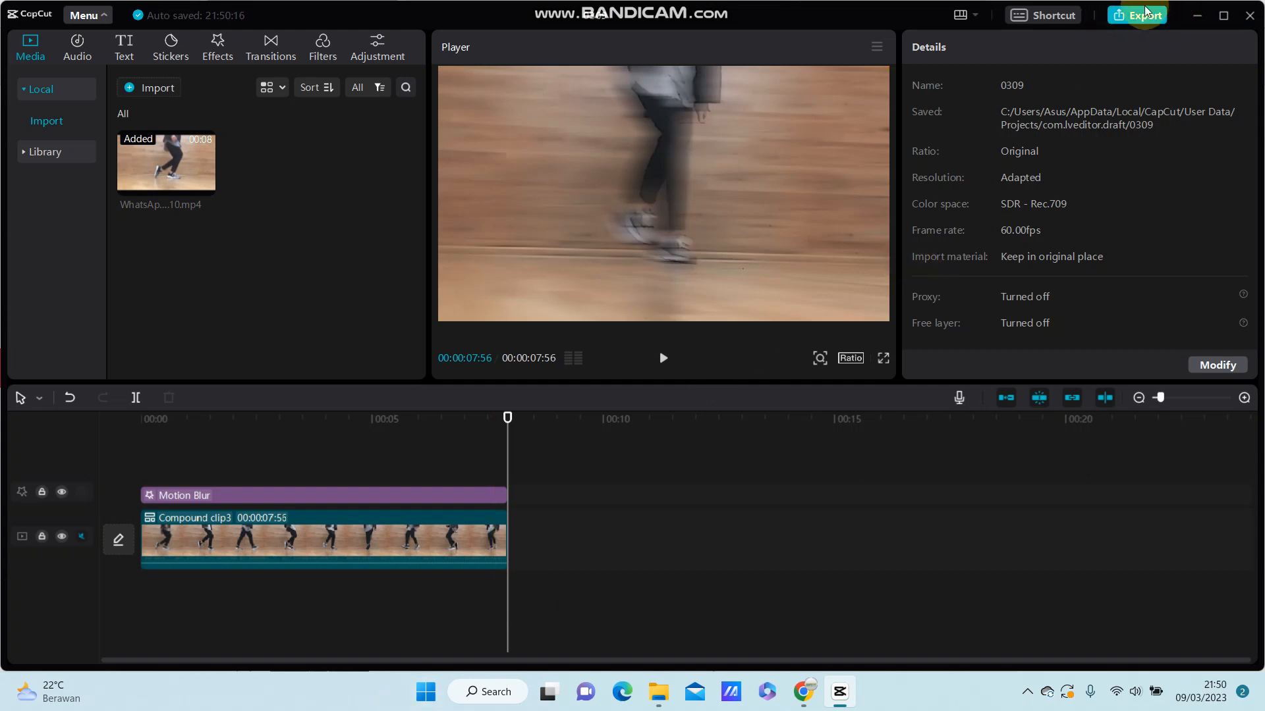
Dismiss the Export dialog without exporting and unmute the compound clip's audio
{"action": "left_click", "coordinate": [1137, 16]}
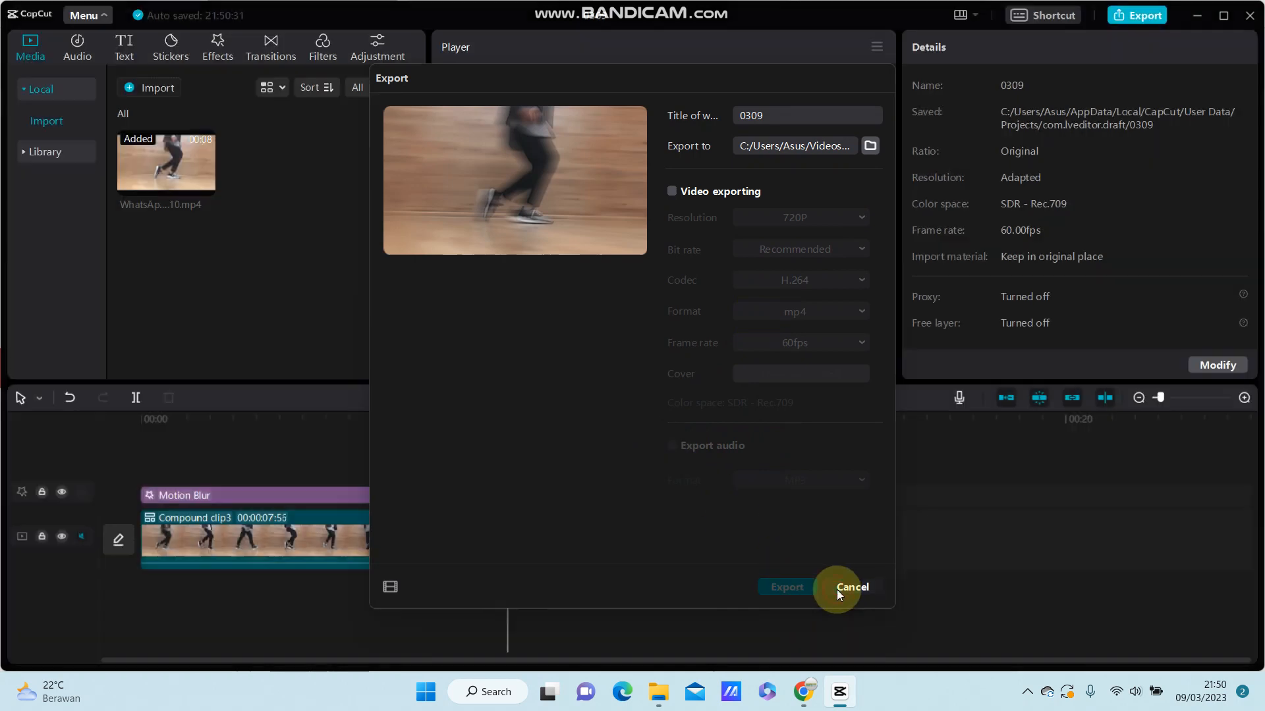
{"action": "left_click", "coordinate": [852, 588]}
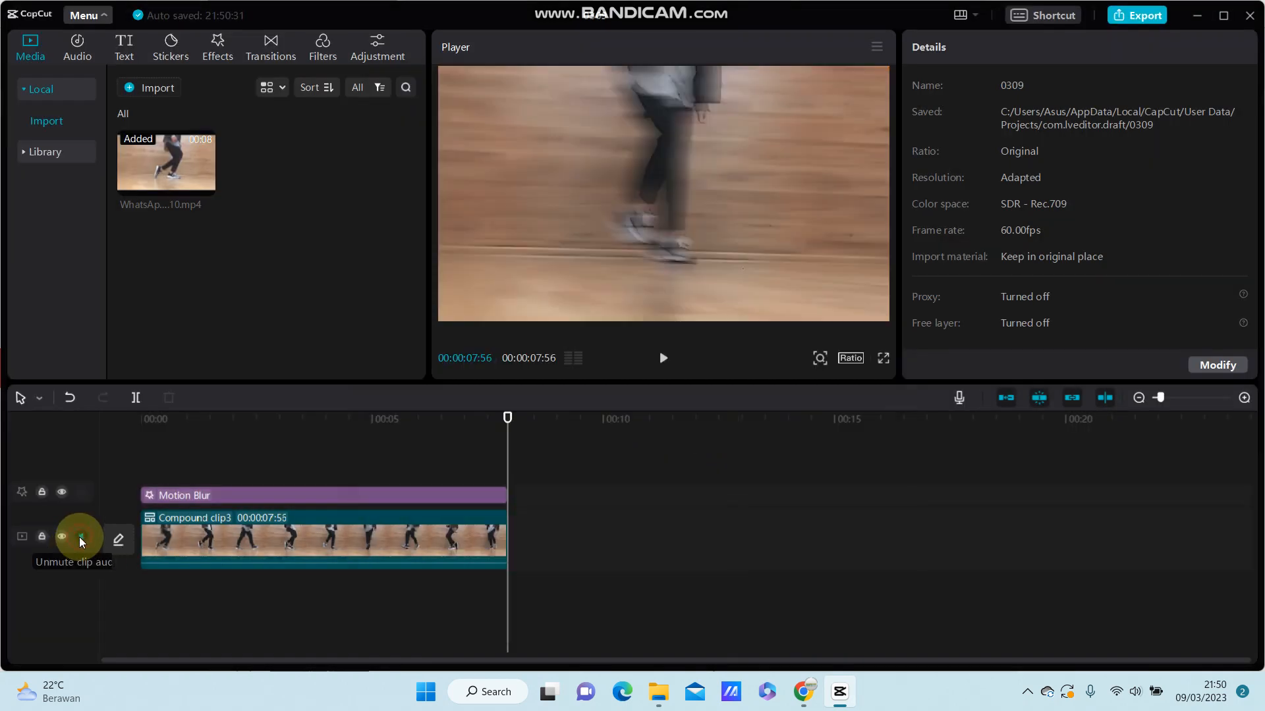
{"action": "left_click", "coordinate": [80, 536]}
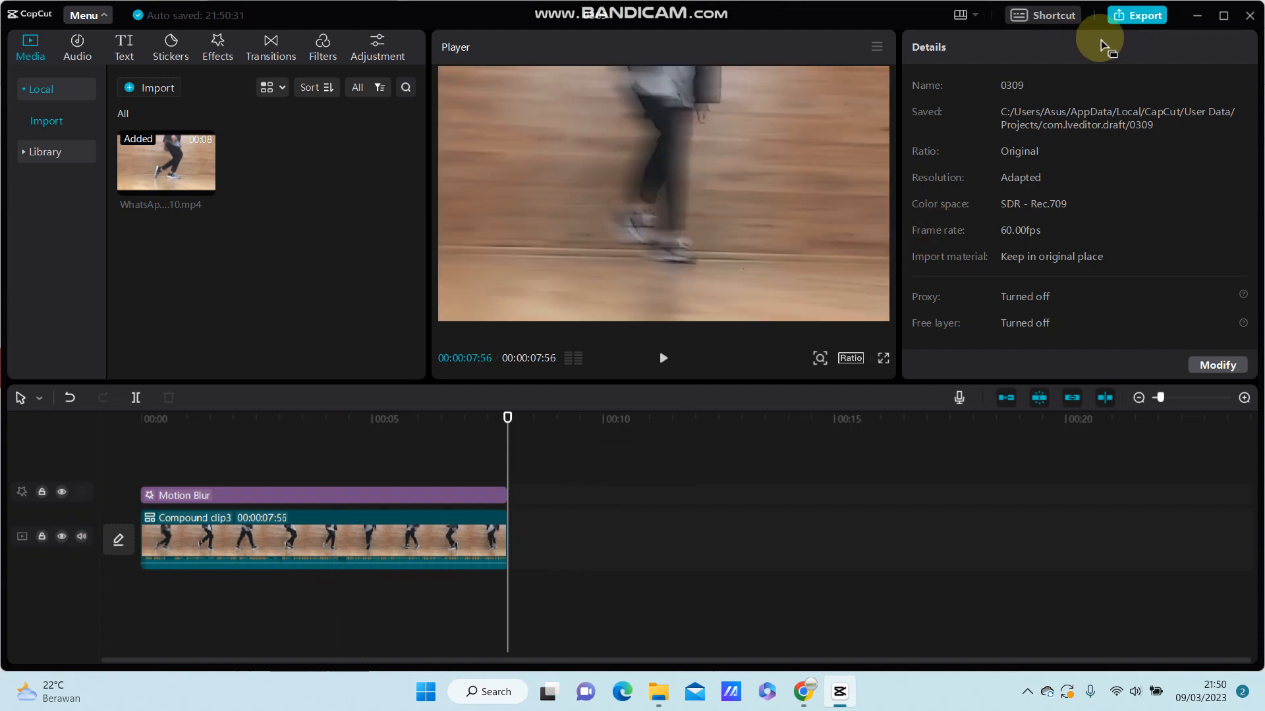
Reopen Export with MP3 audio exporting re-enabled and video exporting (720P, H.264, mp4, 60fps) turned on
{"action": "left_click", "coordinate": [1137, 15]}
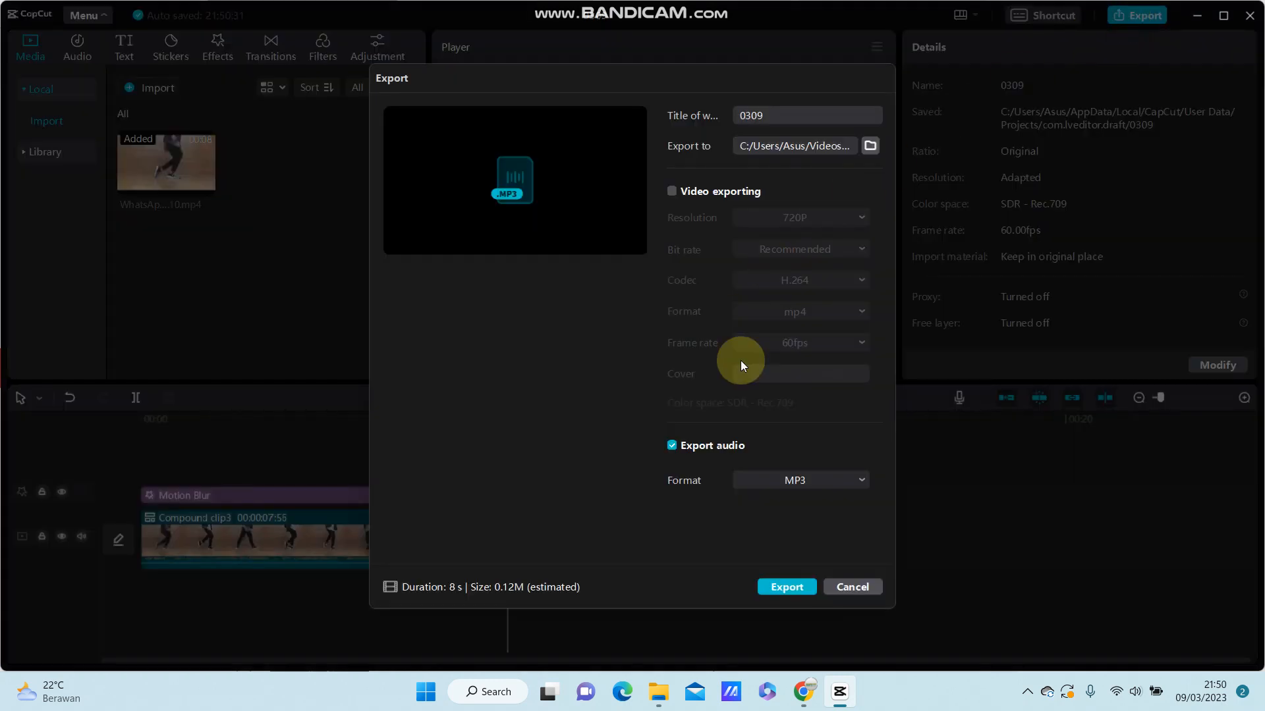
{"action": "left_click", "coordinate": [672, 445]}
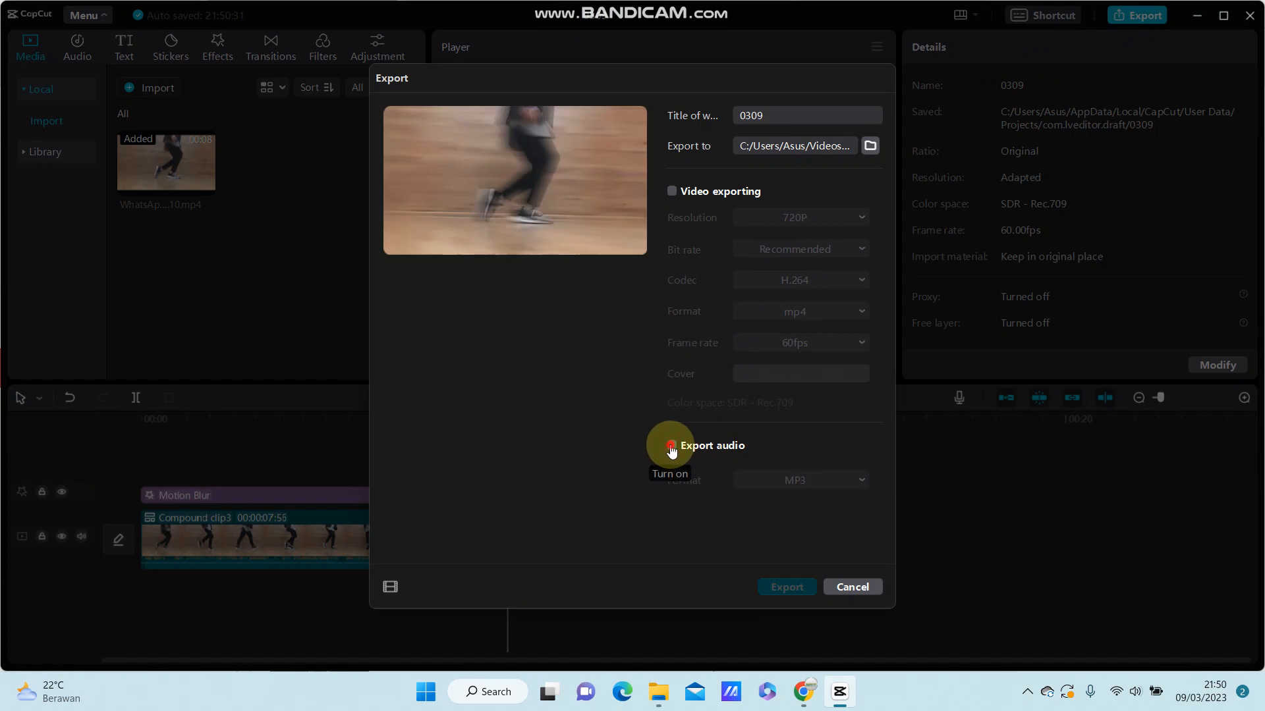
{"action": "left_click", "coordinate": [670, 445]}
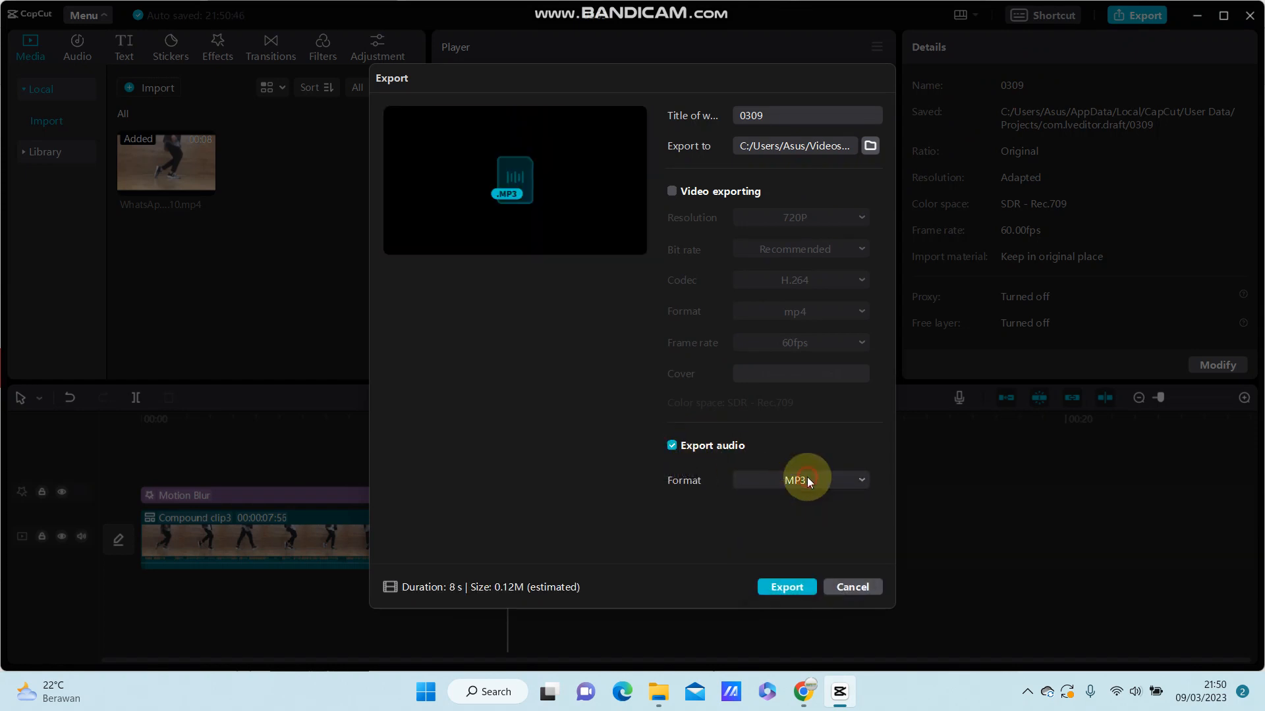
{"action": "left_click", "coordinate": [672, 192]}
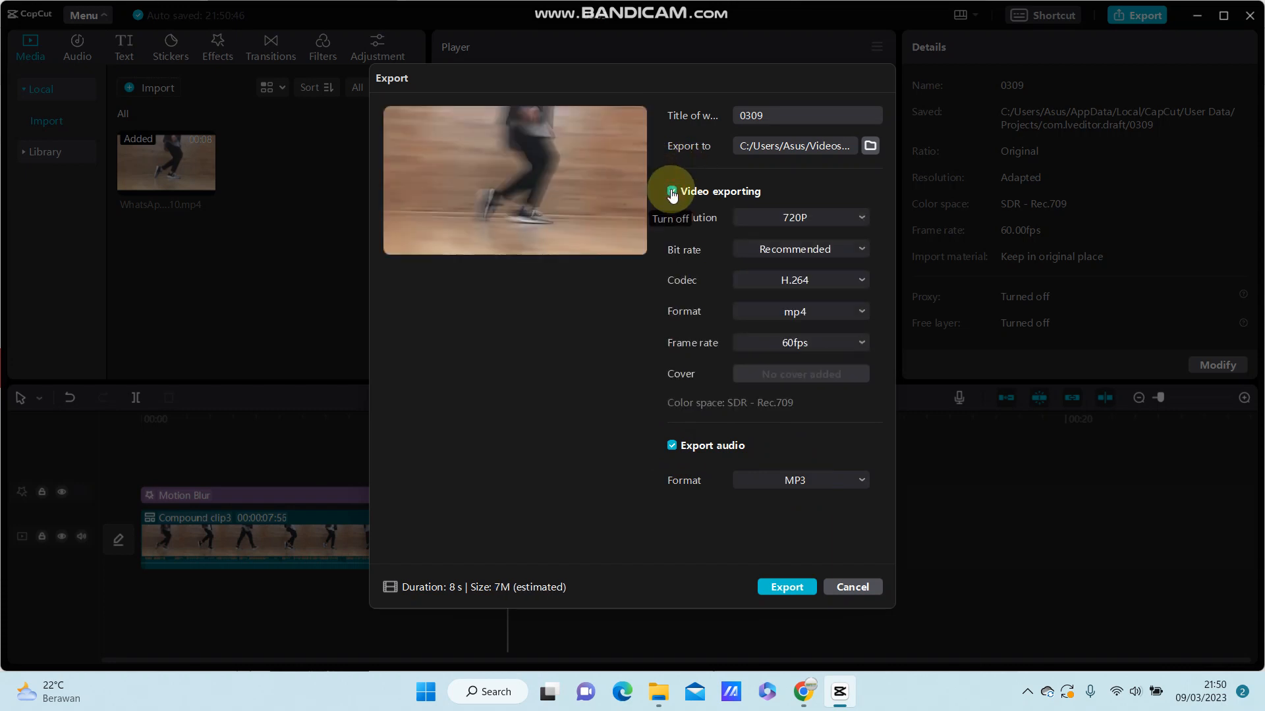
Turn video exporting off so only MP3 audio remains enabled
{"action": "left_click", "coordinate": [670, 192]}
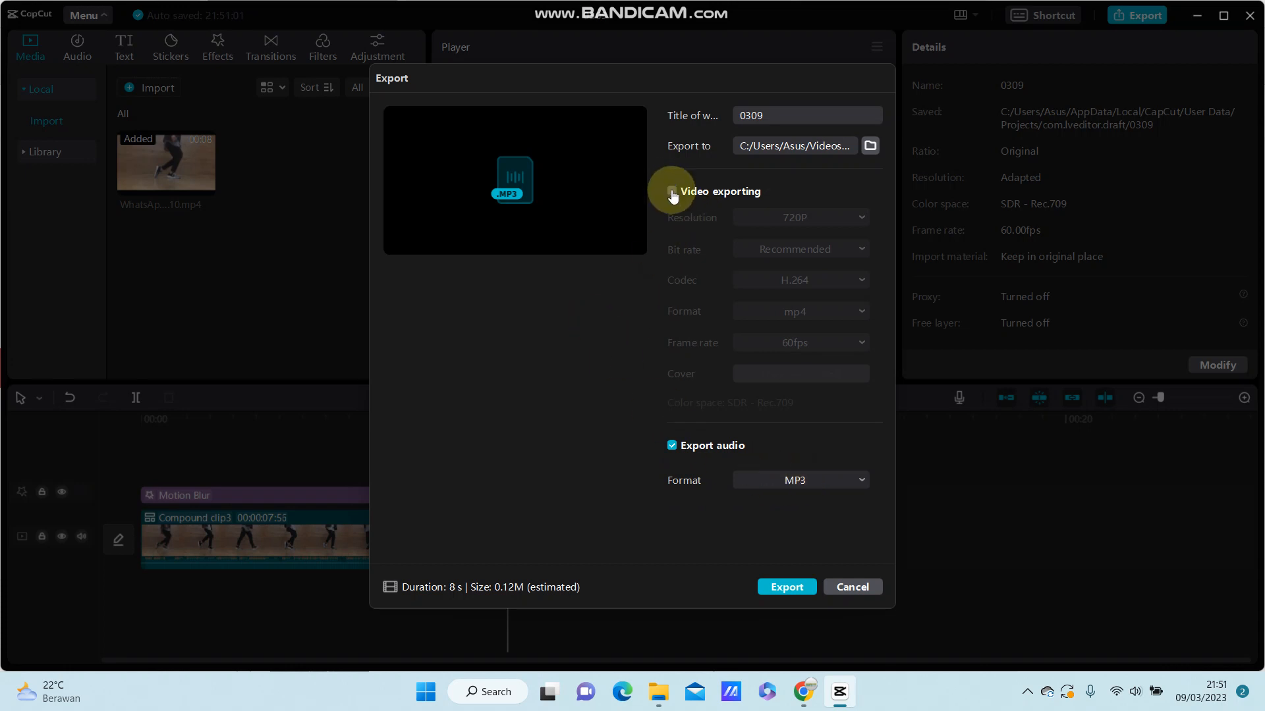
{"action": "left_click", "coordinate": [672, 192]}
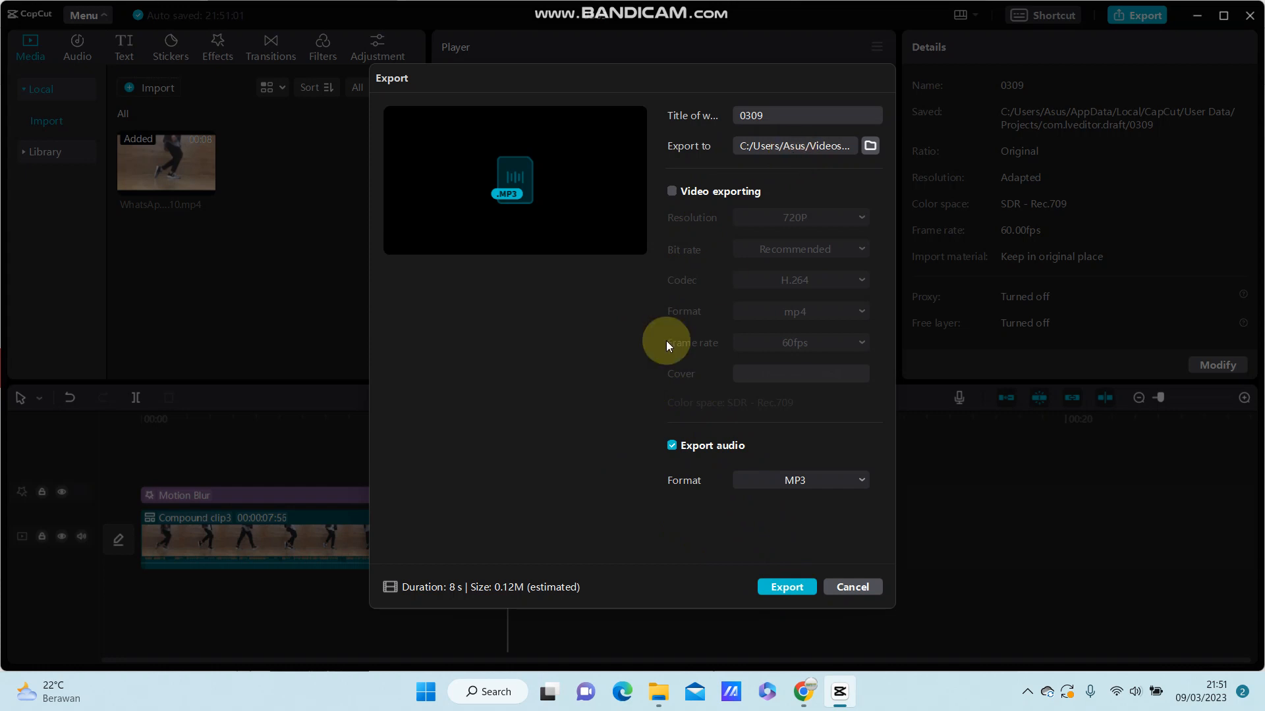
{"action": "mouse_move", "coordinate": [602, 398]}
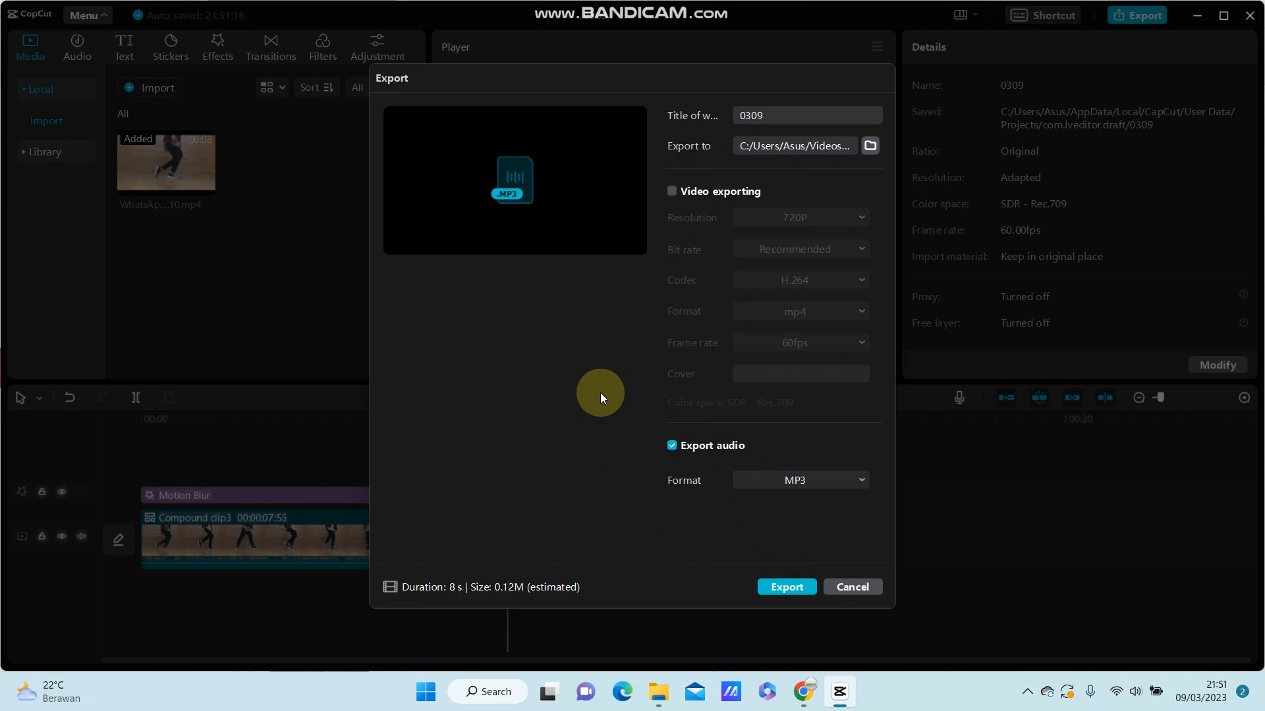